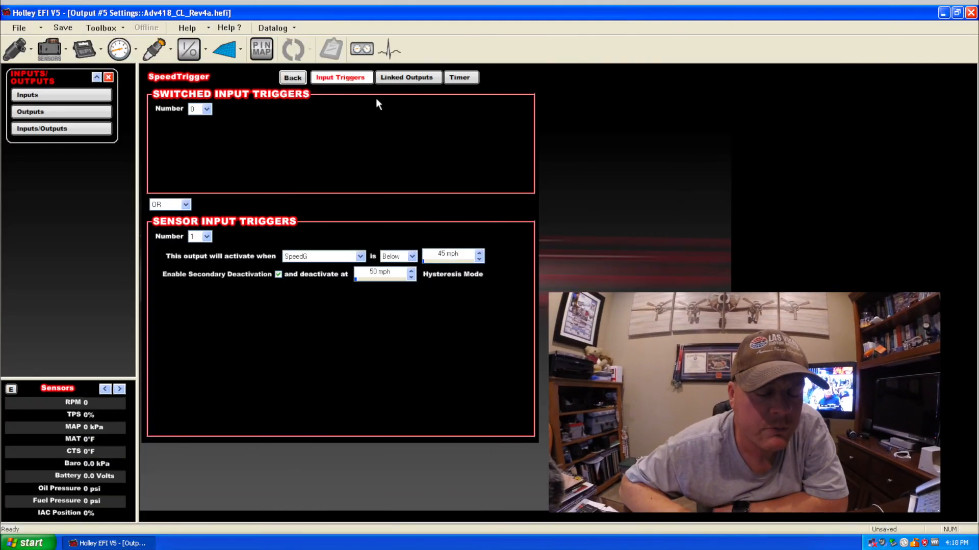
Show the SpeedTrigger output's Linked Outputs, which are empty
{"action": "left_click", "coordinate": [406, 77]}
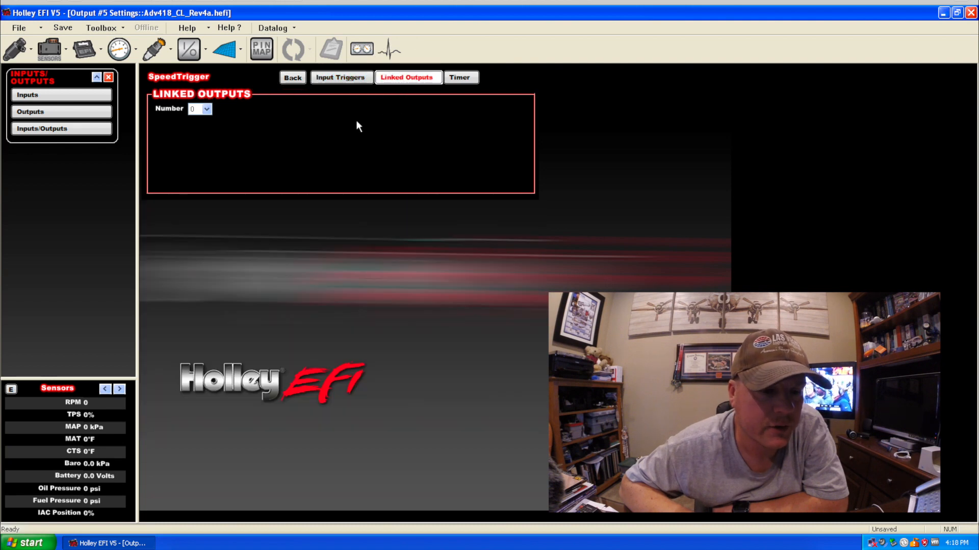
{"action": "mouse_move", "coordinate": [390, 116]}
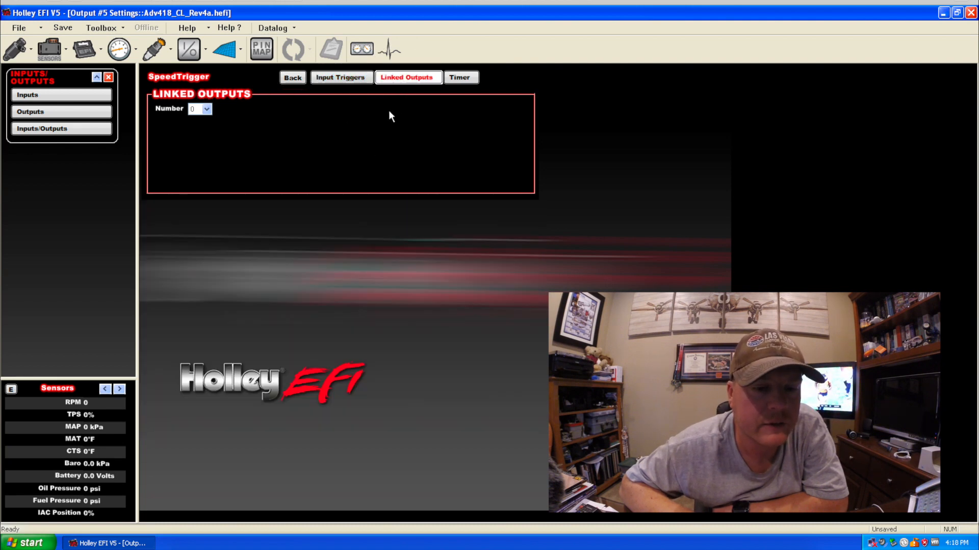
Open Fan #2 Relay, confirm its SpeedTrigger link, and return to Input Triggers
{"action": "left_click", "coordinate": [30, 111]}
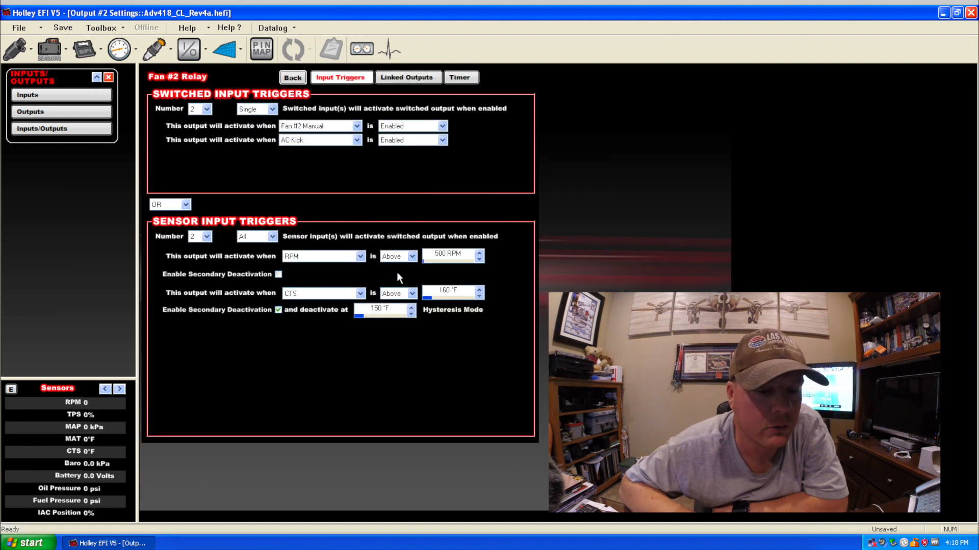
{"action": "mouse_move", "coordinate": [381, 323]}
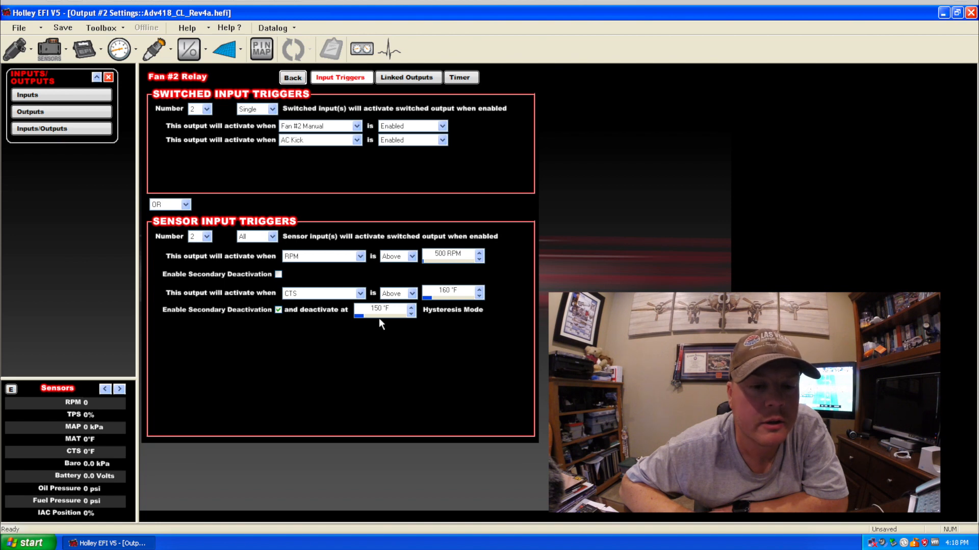
{"action": "mouse_move", "coordinate": [265, 220]}
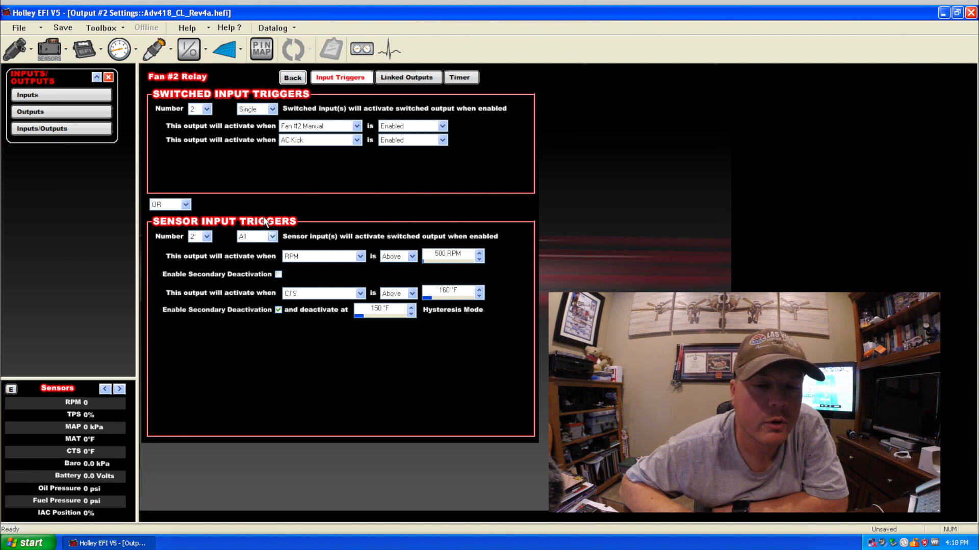
{"action": "left_click", "coordinate": [406, 77]}
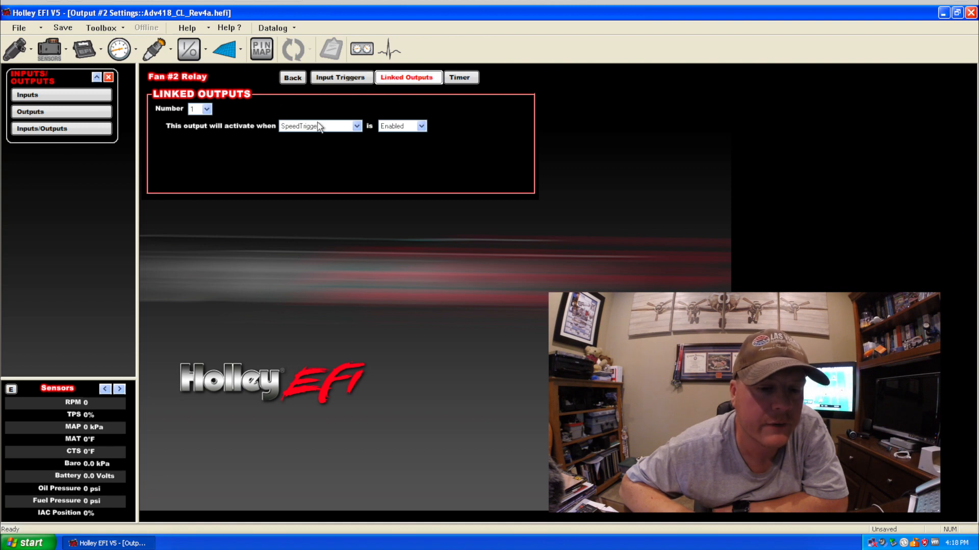
{"action": "left_click", "coordinate": [341, 77]}
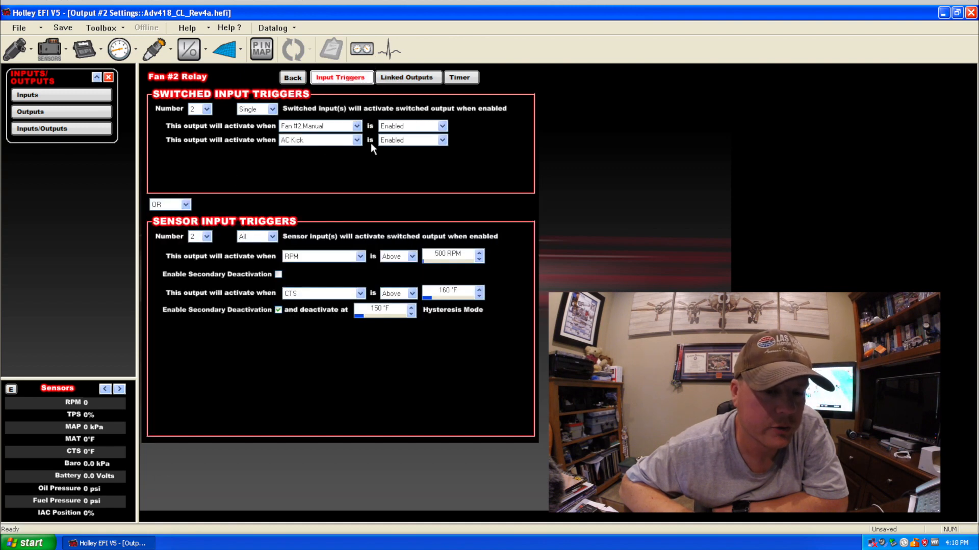
{"action": "mouse_move", "coordinate": [320, 226]}
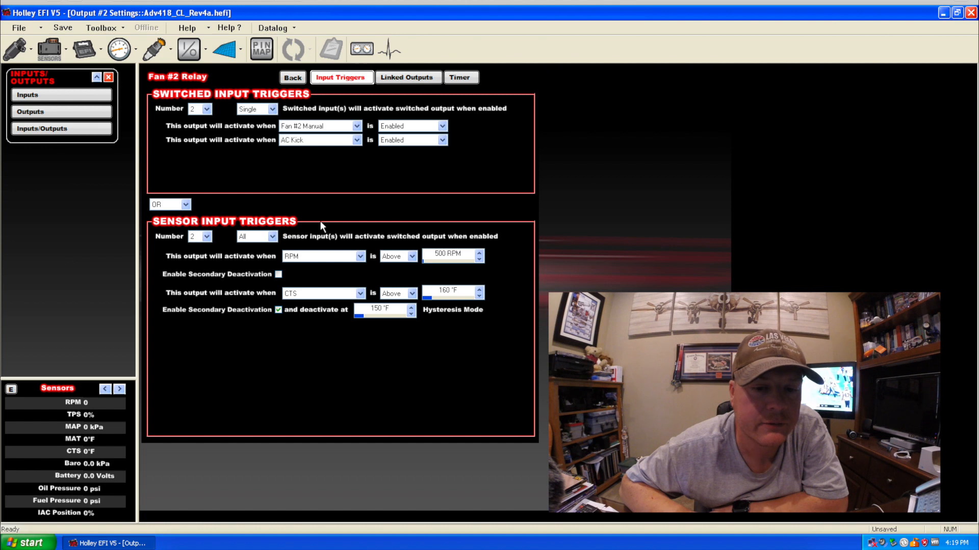
{"action": "mouse_move", "coordinate": [420, 138]}
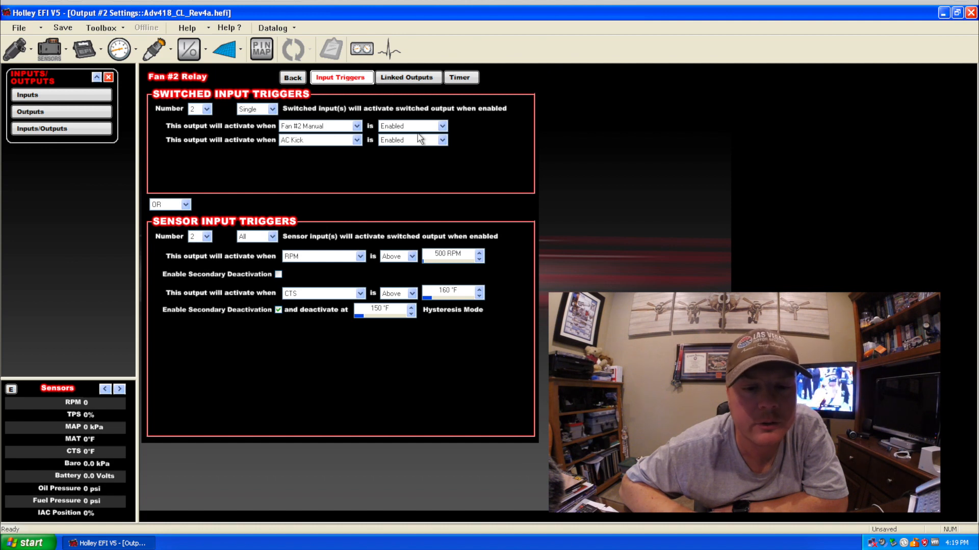
{"action": "left_click", "coordinate": [460, 77]}
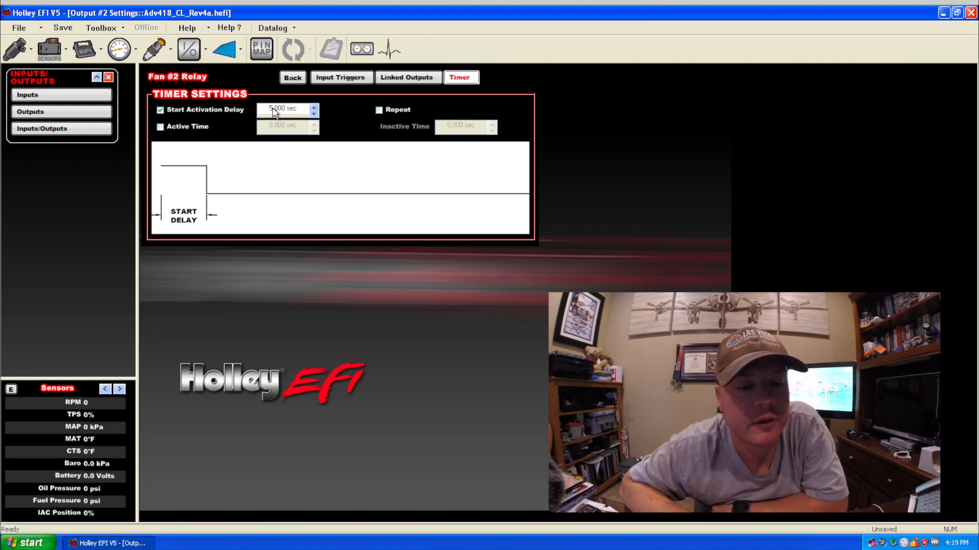
{"action": "mouse_move", "coordinate": [341, 81]}
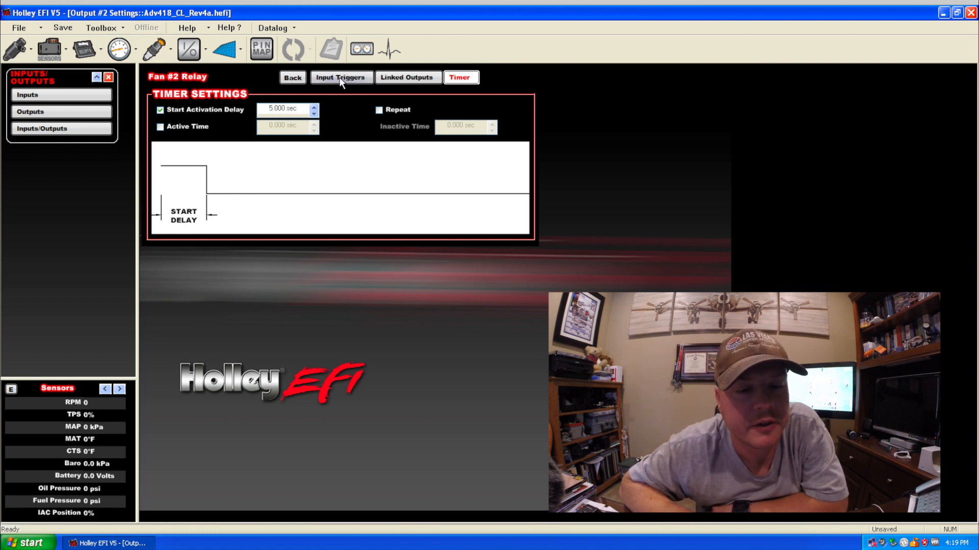
{"action": "left_click", "coordinate": [341, 77]}
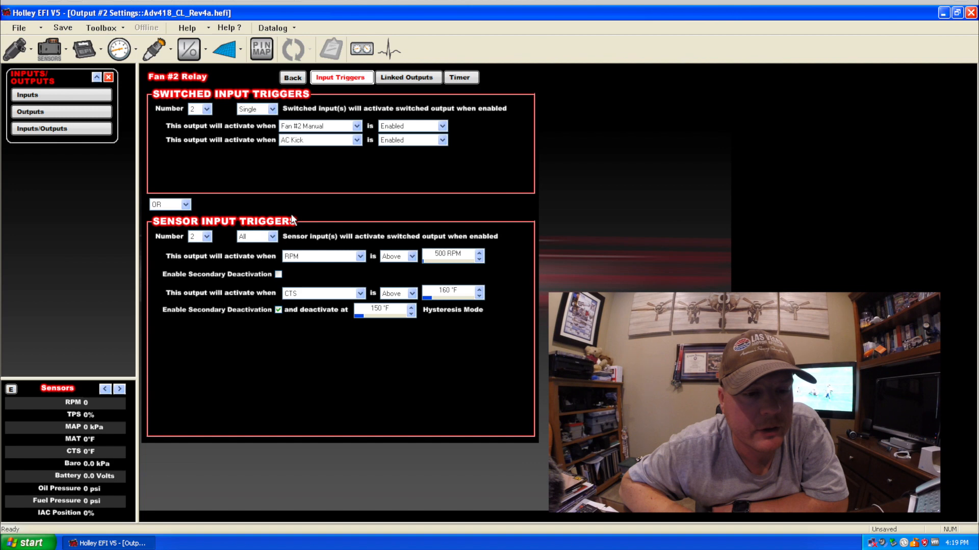
{"action": "mouse_move", "coordinate": [483, 306]}
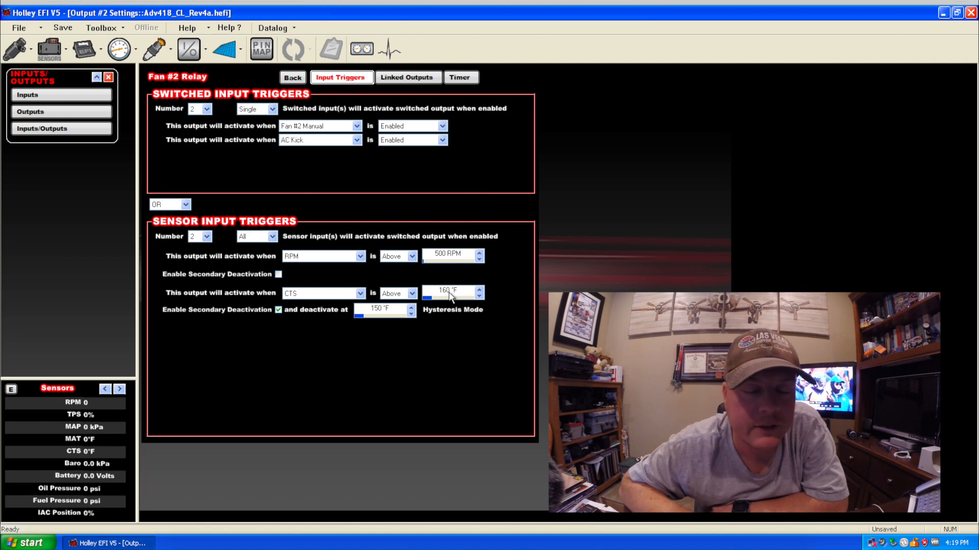
{"action": "mouse_move", "coordinate": [411, 305]}
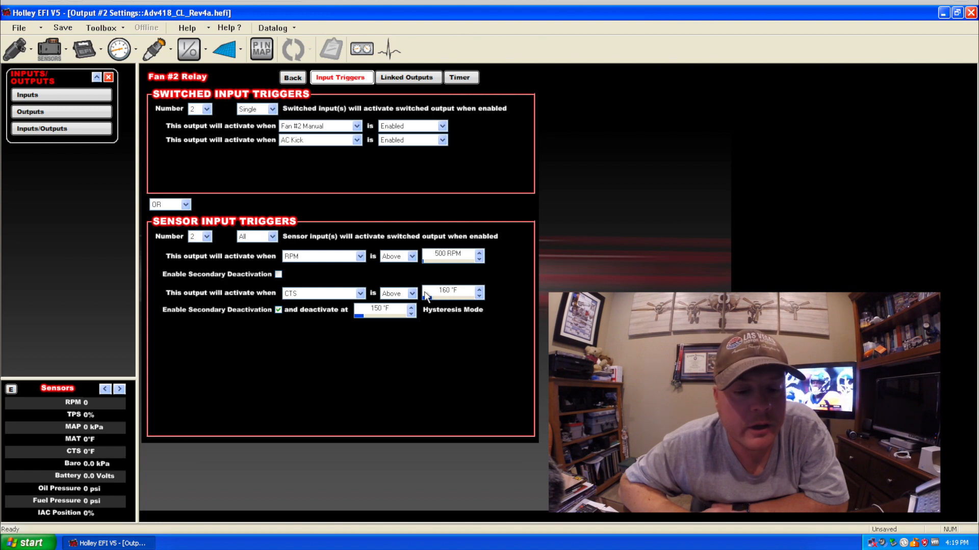
{"action": "mouse_move", "coordinate": [328, 256]}
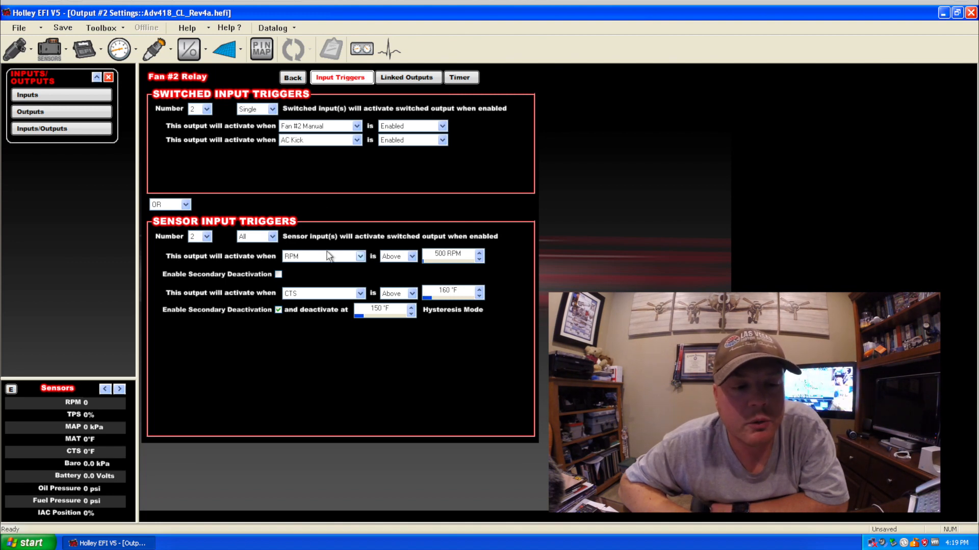
{"action": "mouse_move", "coordinate": [325, 154]}
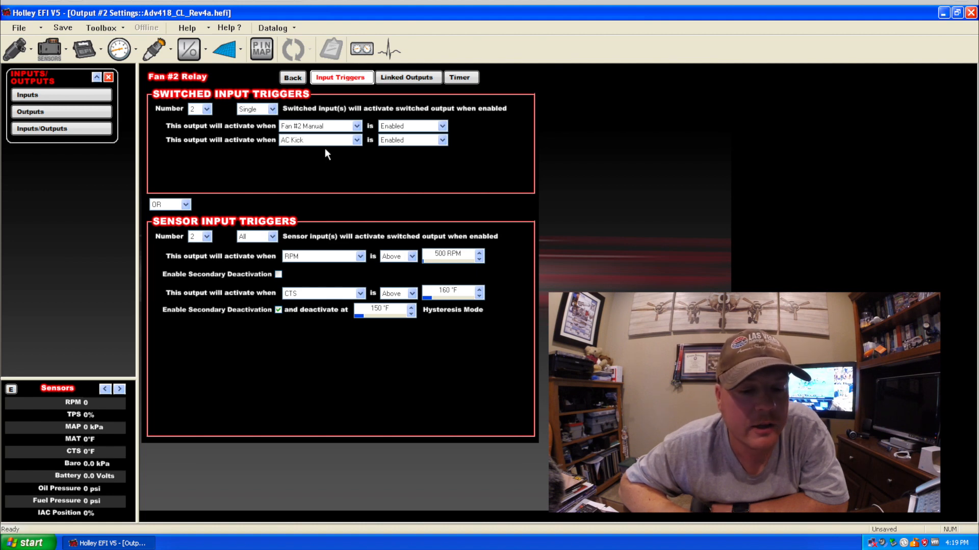
{"action": "mouse_move", "coordinate": [305, 173]}
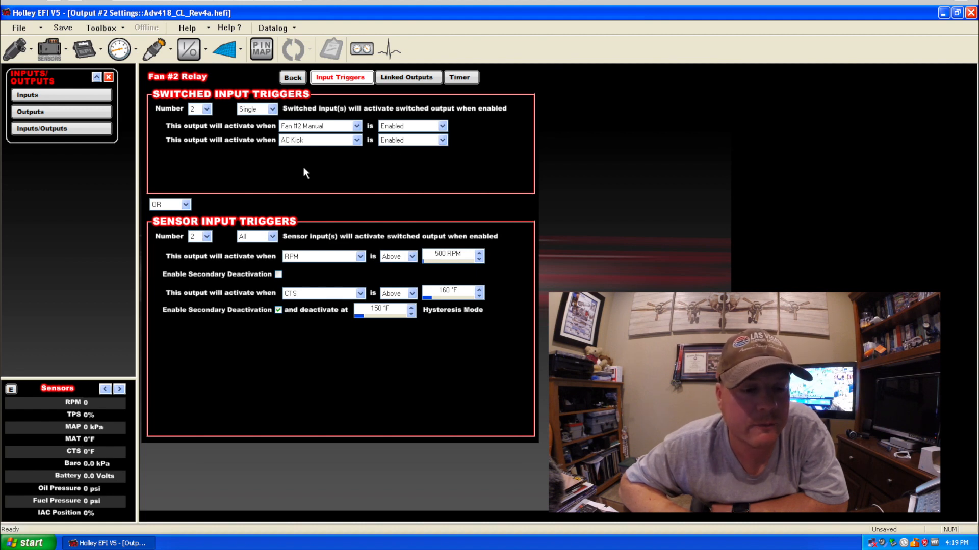
{"action": "mouse_move", "coordinate": [412, 80]}
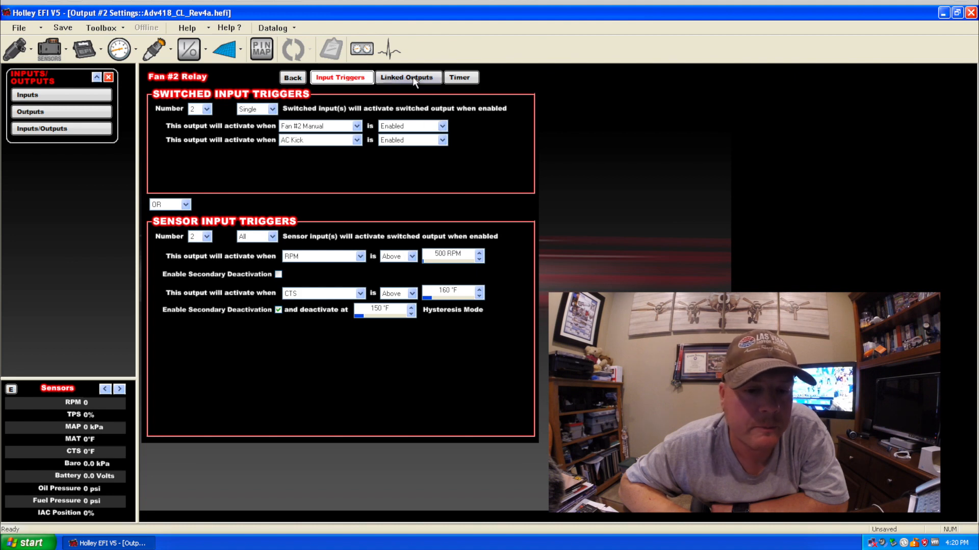
Recheck Fan #2 Relay's SpeedTrigger link, then return to its input triggers
{"action": "left_click", "coordinate": [407, 77]}
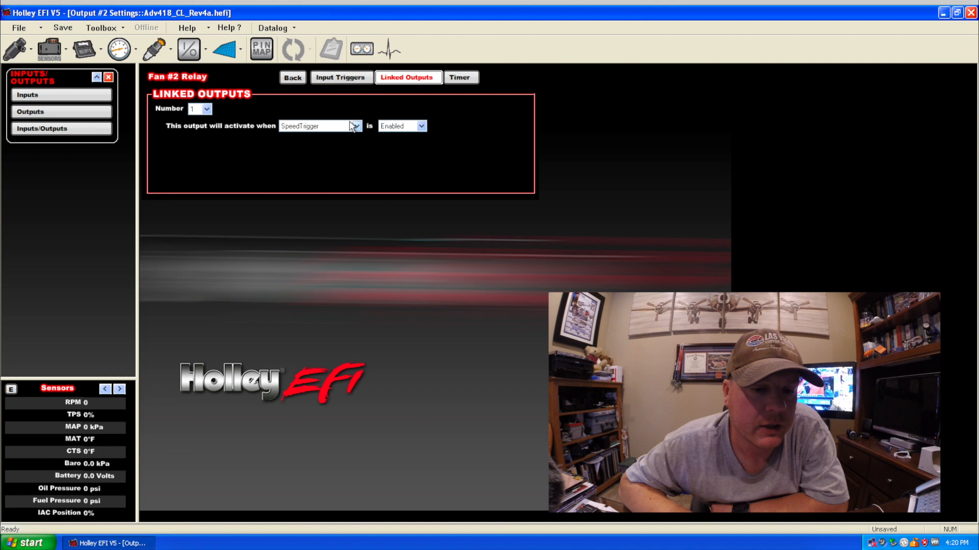
{"action": "left_click", "coordinate": [340, 77]}
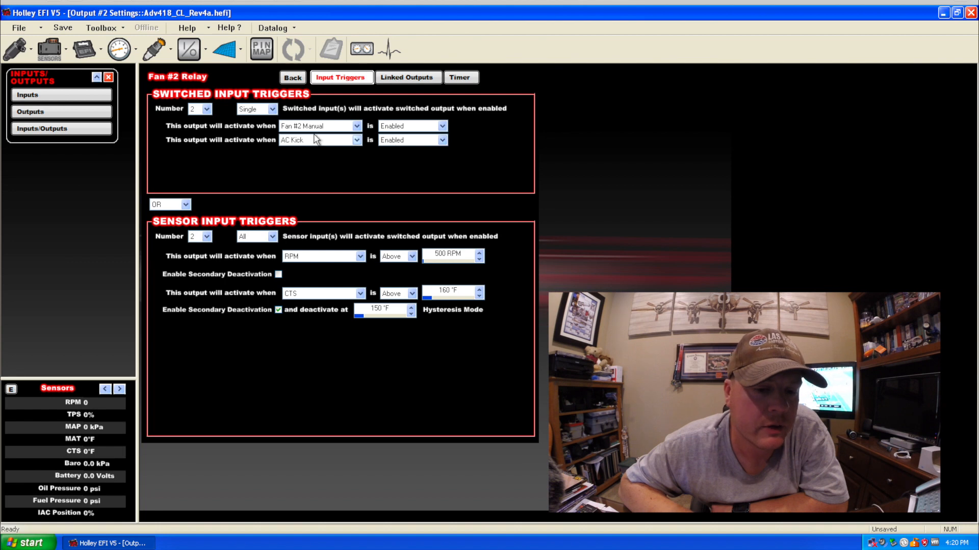
{"action": "mouse_move", "coordinate": [331, 148]}
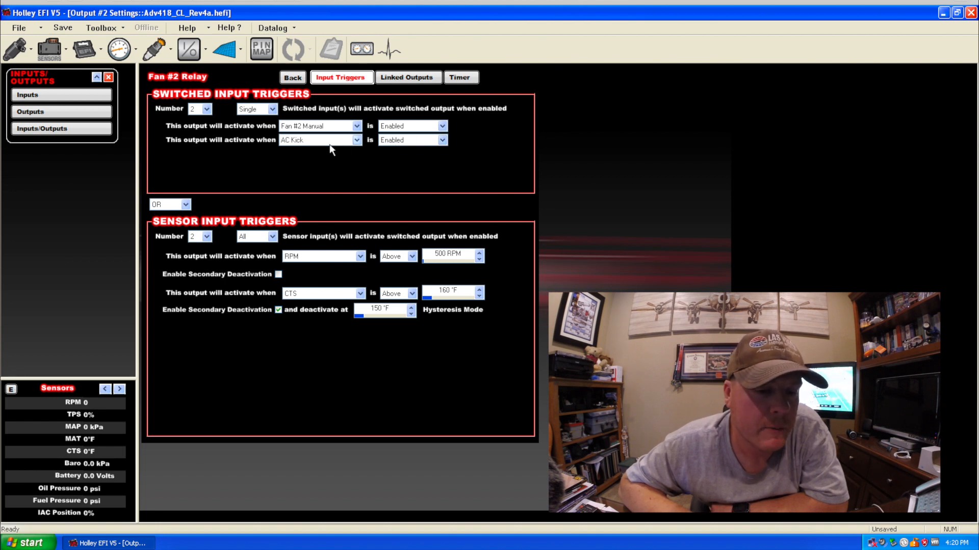
{"action": "mouse_move", "coordinate": [301, 146]}
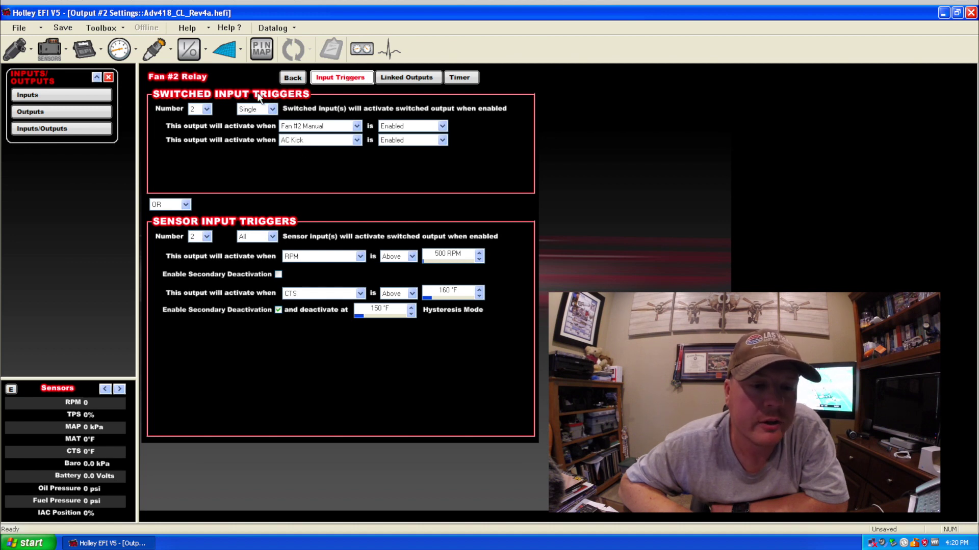
{"action": "mouse_move", "coordinate": [367, 142]}
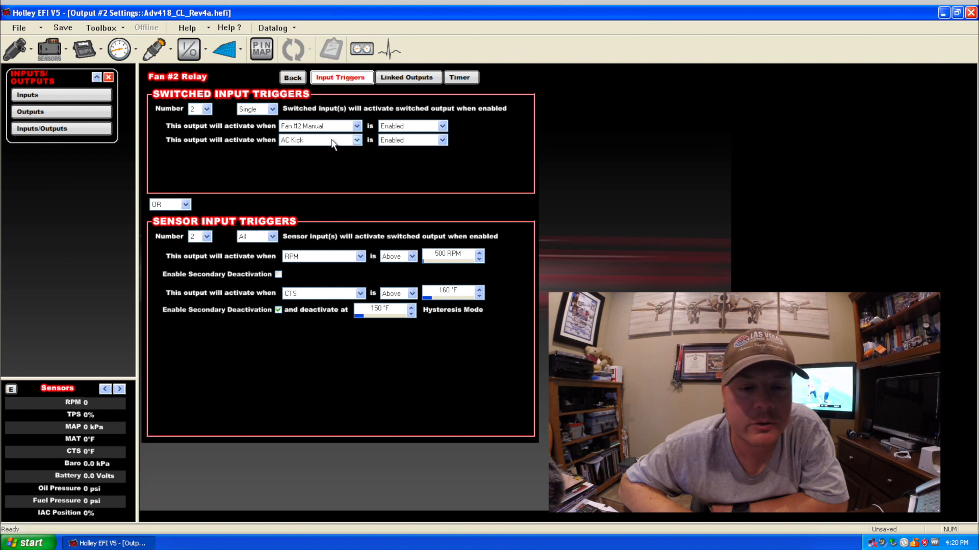
{"action": "mouse_move", "coordinate": [328, 141]}
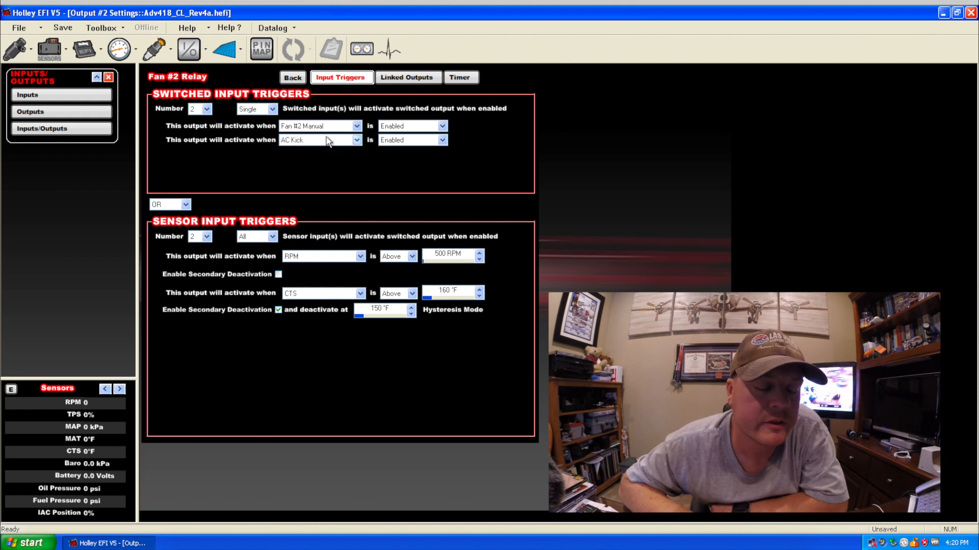
{"action": "mouse_move", "coordinate": [353, 152]}
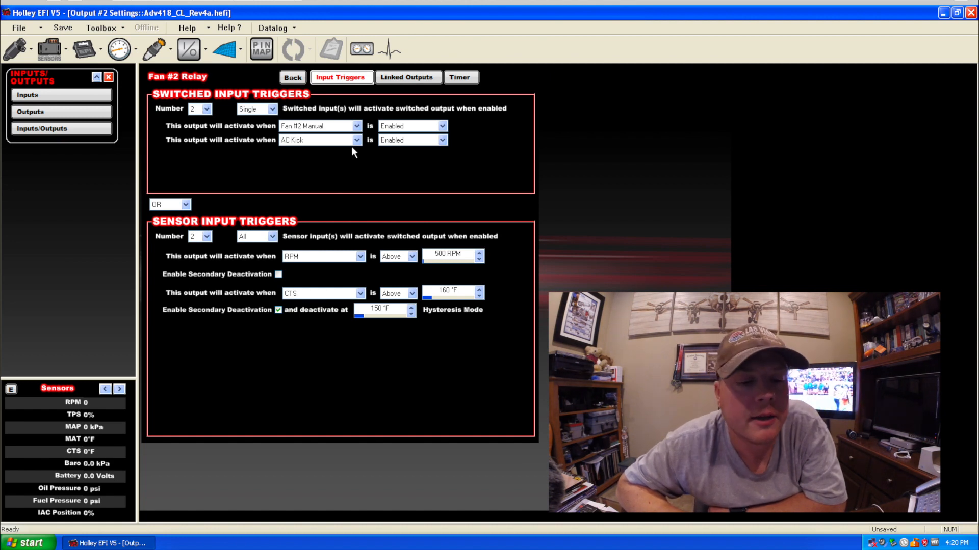
{"action": "mouse_move", "coordinate": [393, 152]}
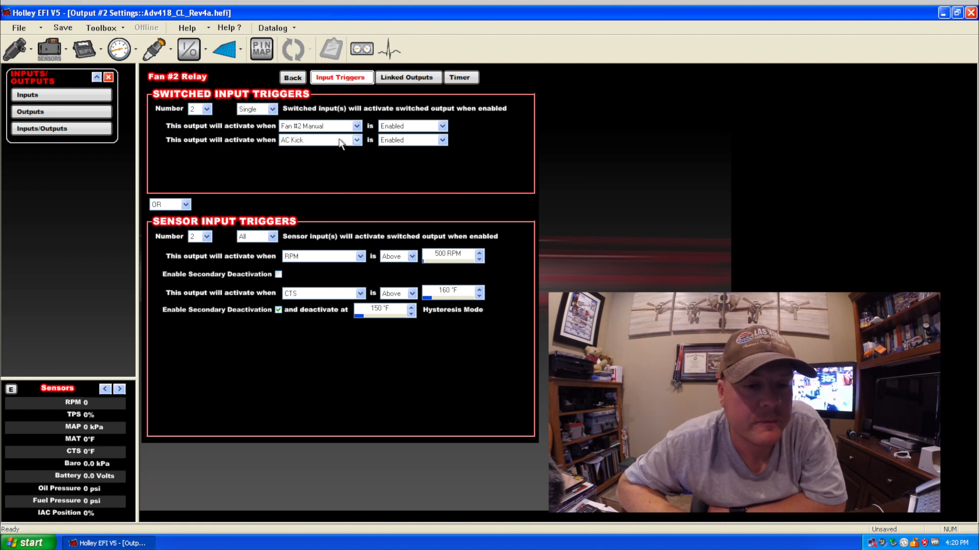
{"action": "mouse_move", "coordinate": [352, 146]}
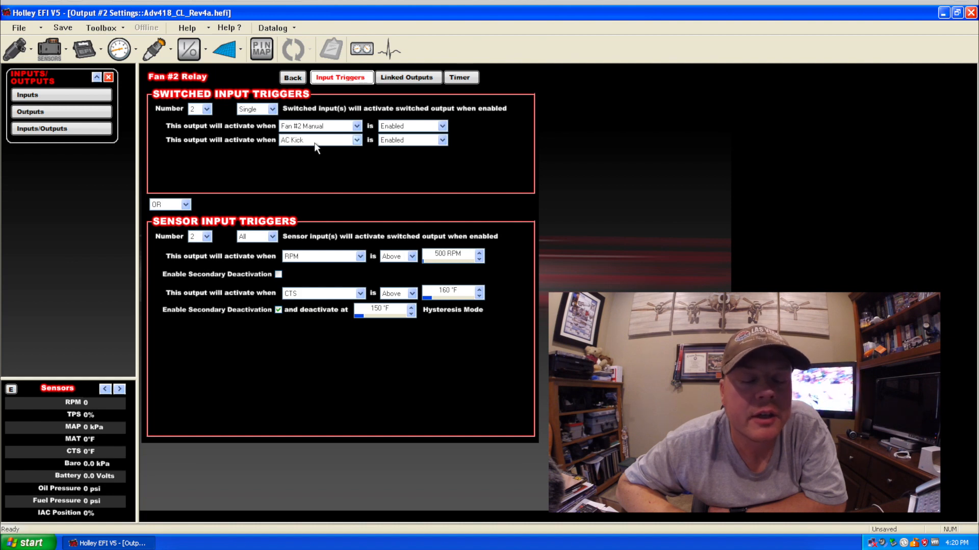
{"action": "mouse_move", "coordinate": [305, 145]}
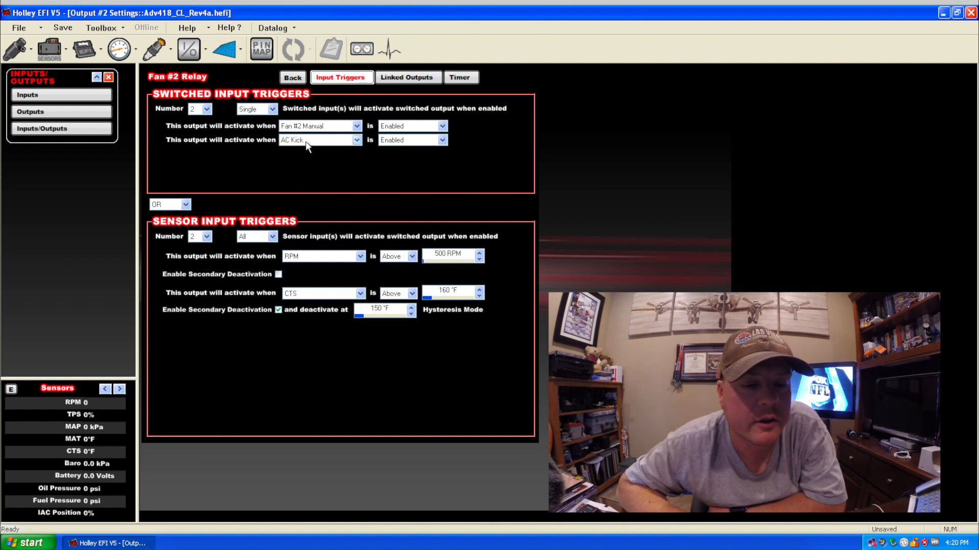
{"action": "mouse_move", "coordinate": [330, 147]}
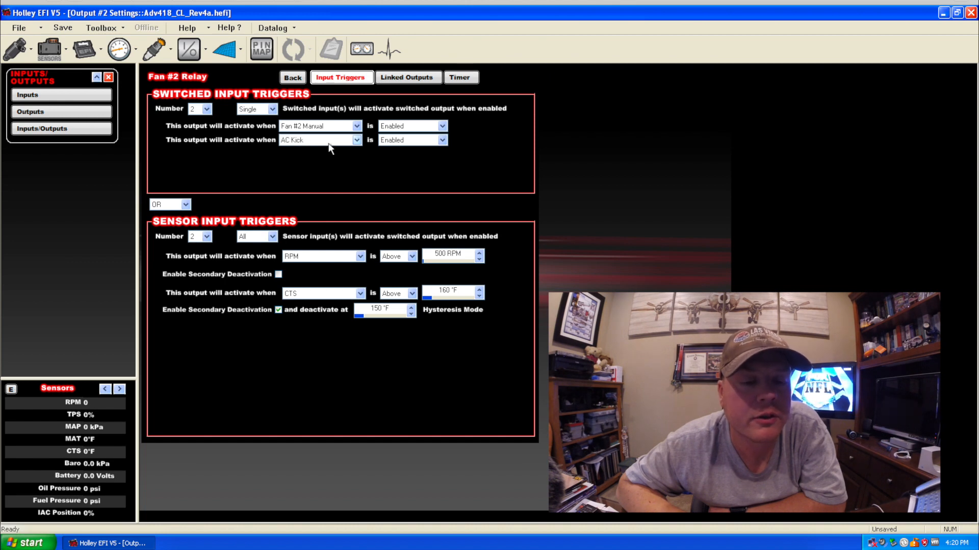
{"action": "mouse_move", "coordinate": [289, 148]}
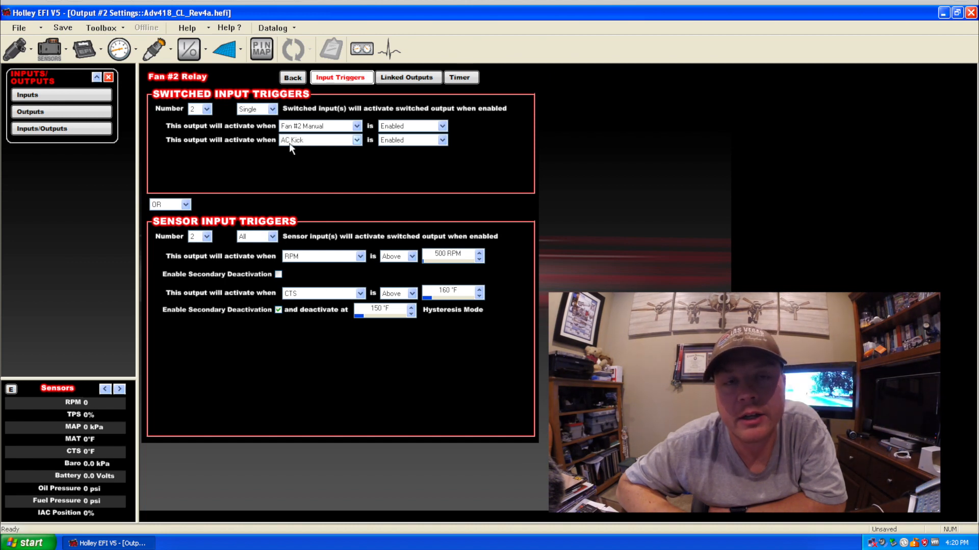
{"action": "mouse_move", "coordinate": [323, 144]}
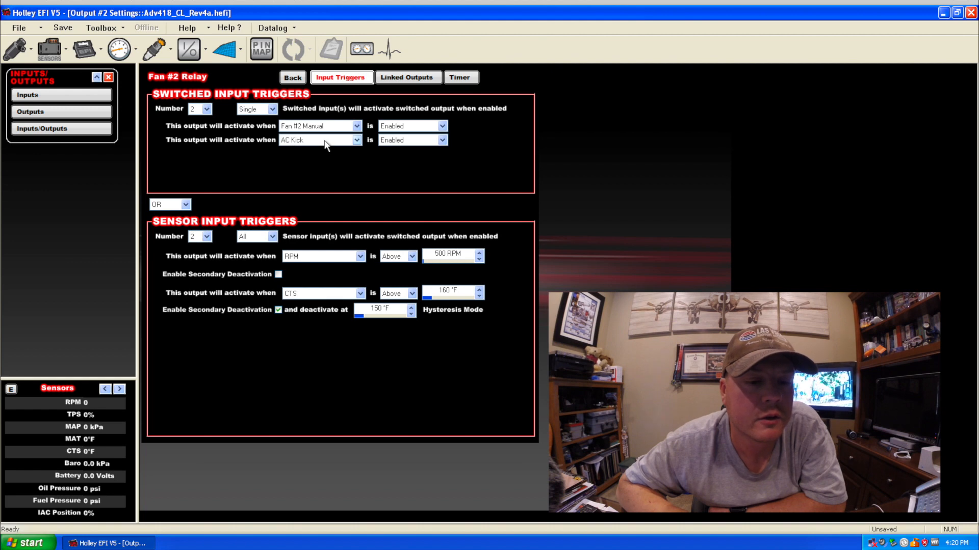
{"action": "mouse_move", "coordinate": [394, 143]}
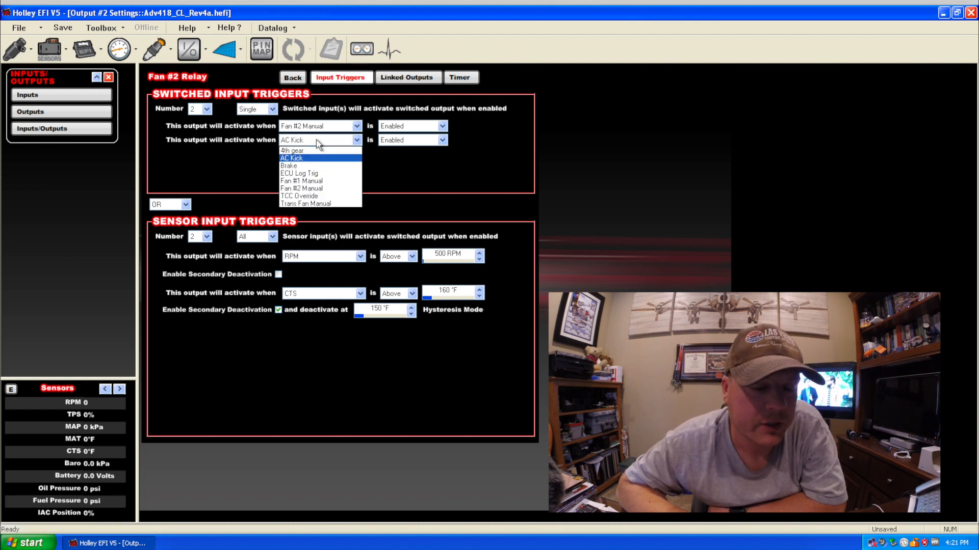
Keep AC Kick as Fan #2 Relay's second switched trigger
{"action": "left_click", "coordinate": [291, 157]}
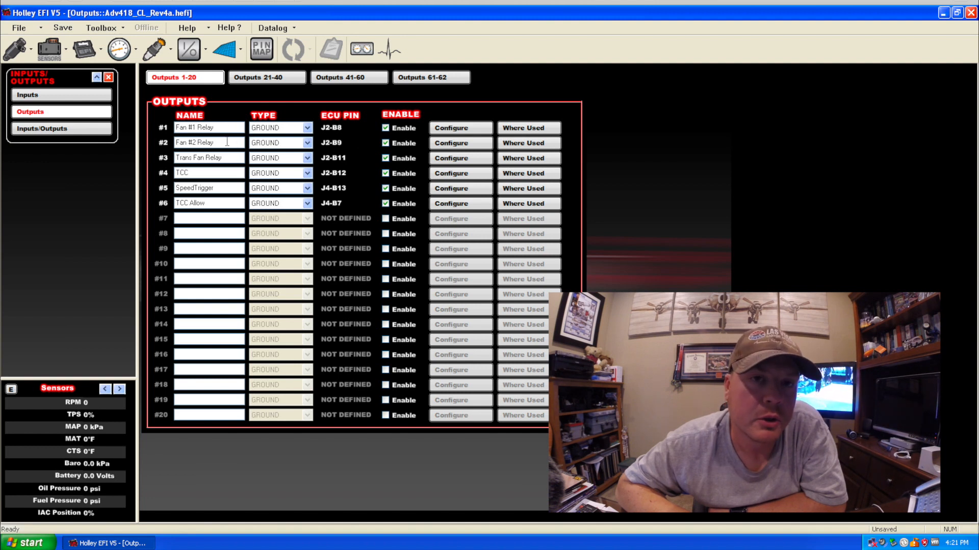
{"action": "mouse_move", "coordinate": [231, 186]}
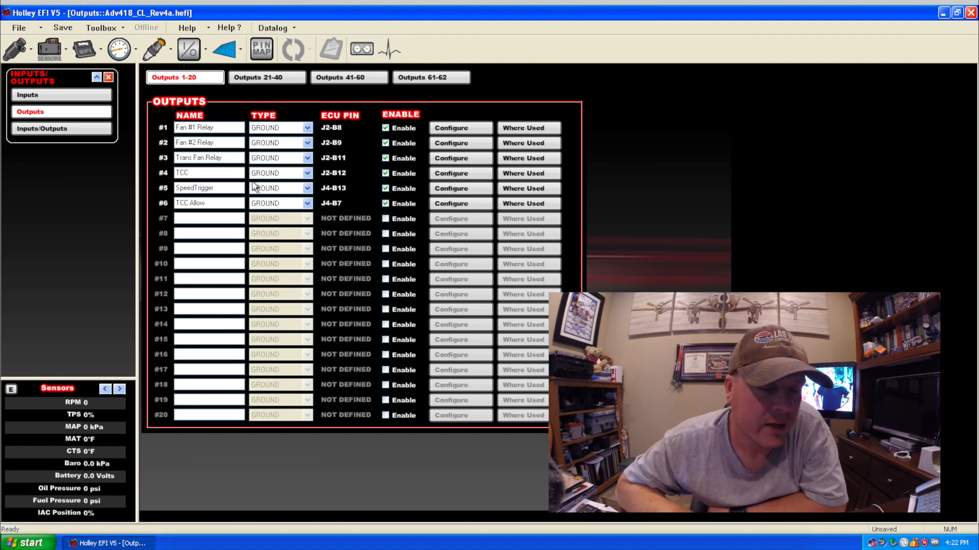
{"action": "mouse_move", "coordinate": [184, 112]}
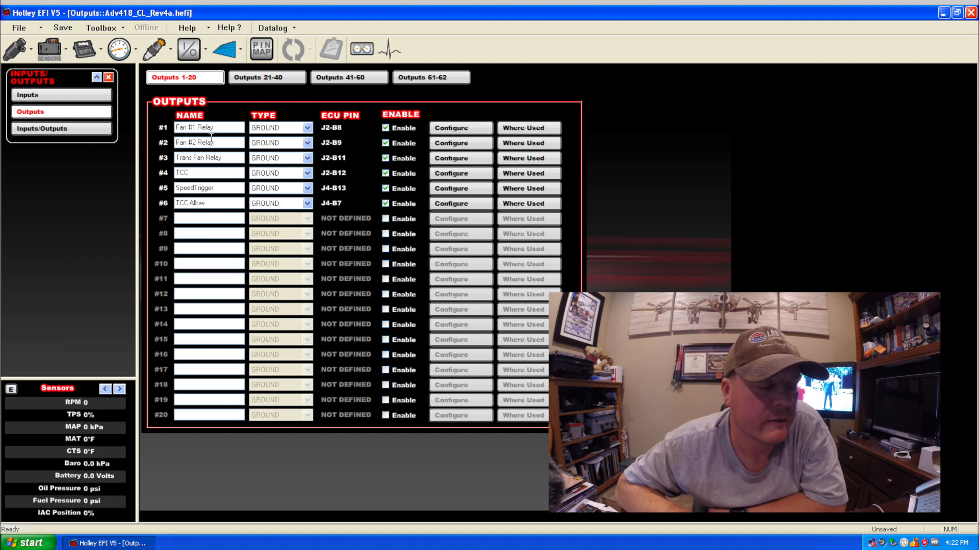
Close Inputs/Outputs, confirm Fan #1 and Fan #2 unchecked in Basic I/O, close System Parameters
{"action": "left_click", "coordinate": [108, 77]}
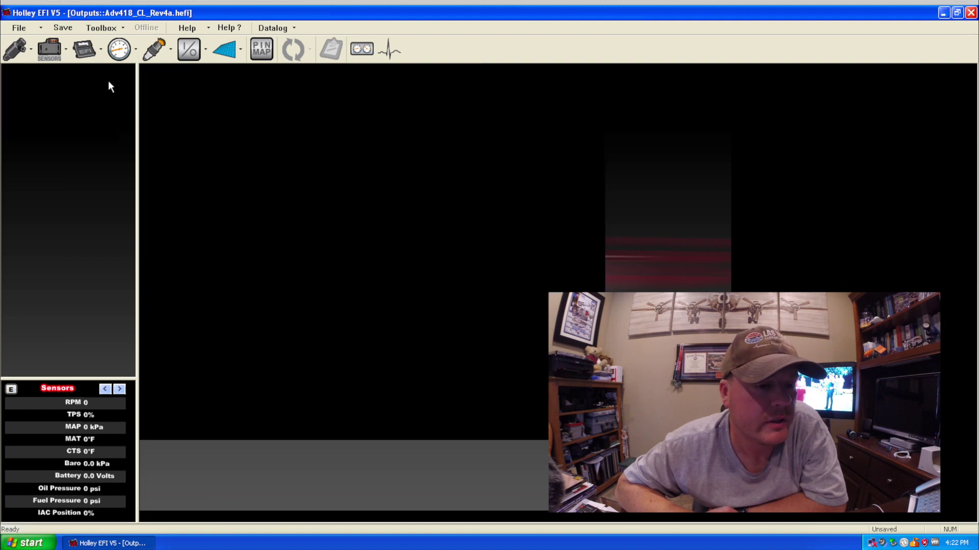
{"action": "left_click", "coordinate": [82, 49]}
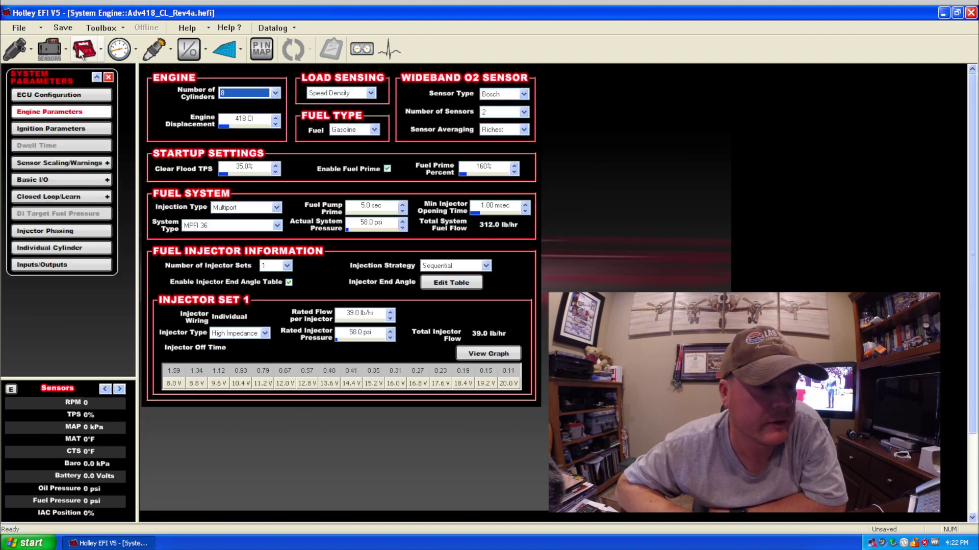
{"action": "left_click", "coordinate": [50, 180]}
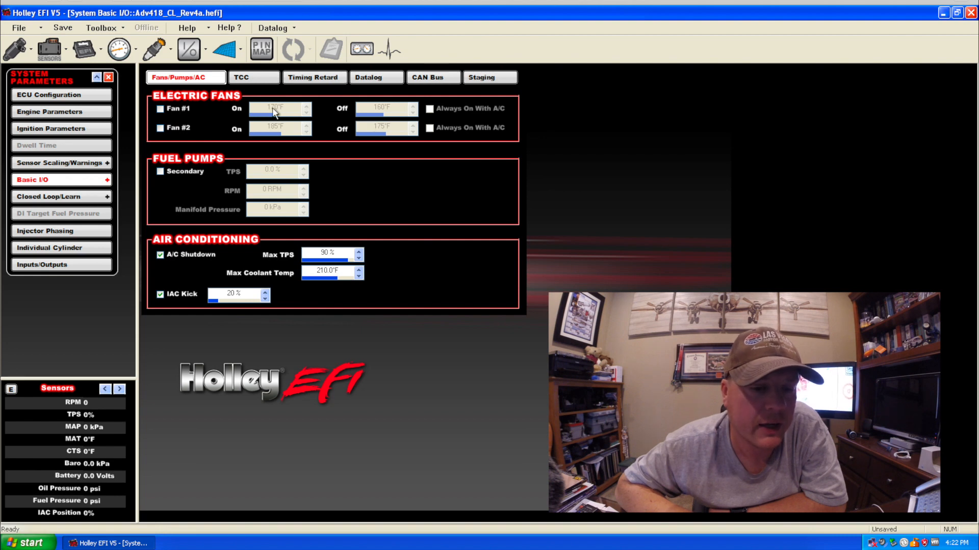
{"action": "mouse_move", "coordinate": [370, 123]}
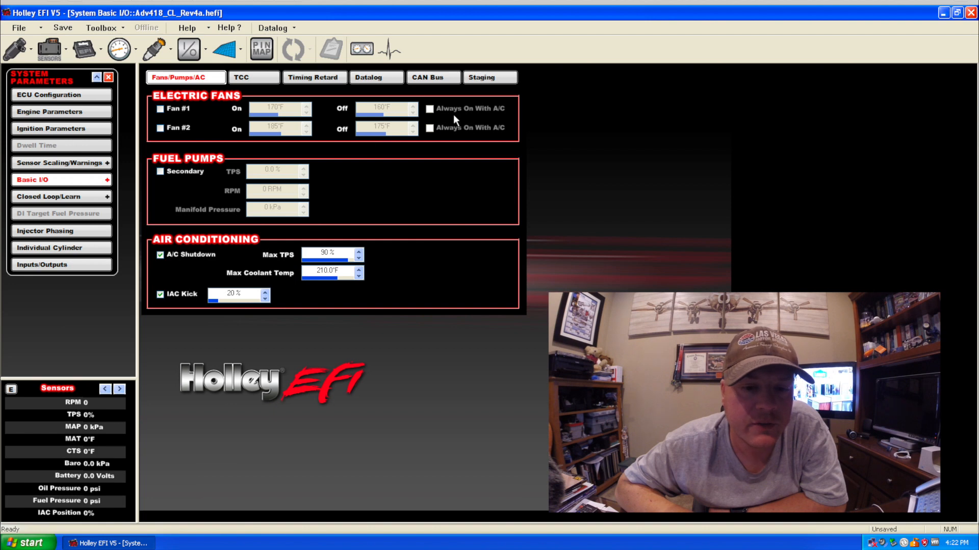
{"action": "mouse_move", "coordinate": [429, 112]}
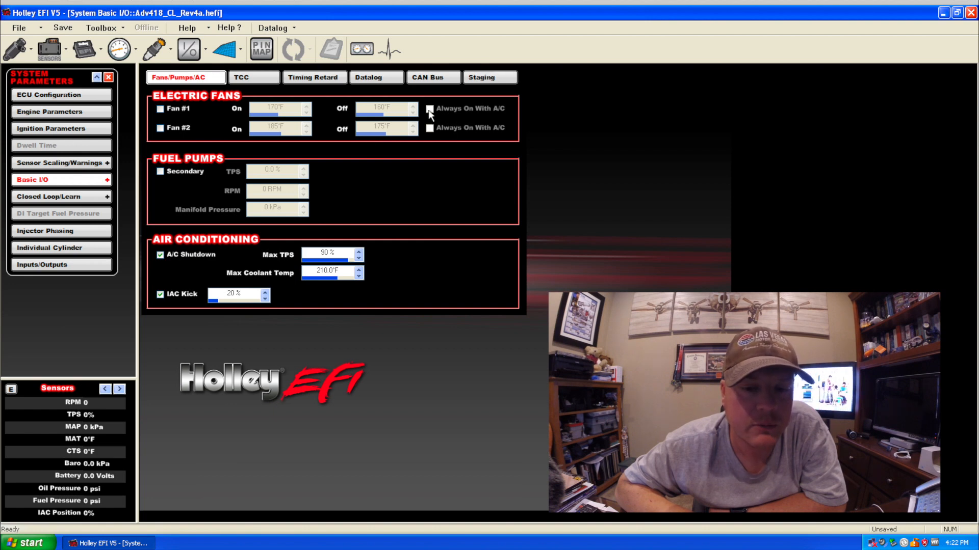
{"action": "mouse_move", "coordinate": [433, 114]}
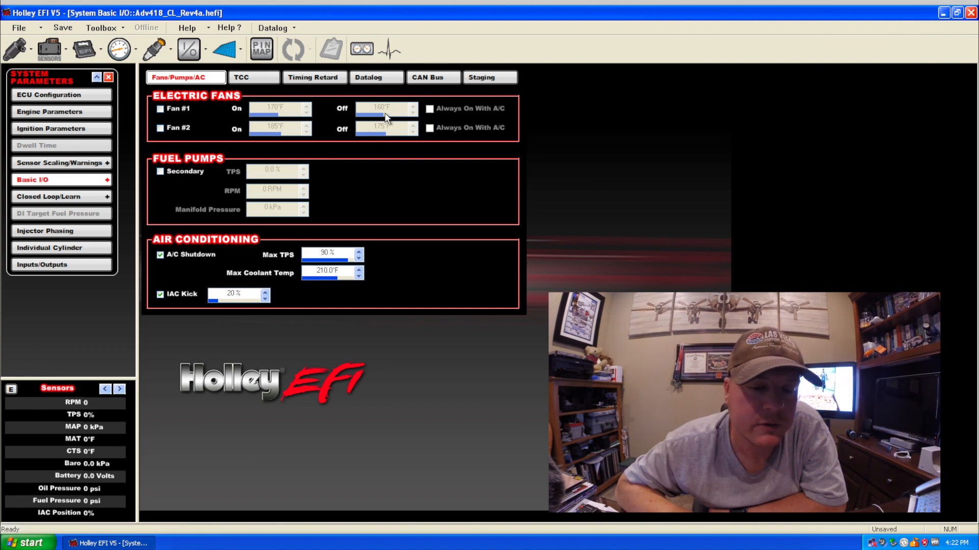
{"action": "mouse_move", "coordinate": [305, 112]}
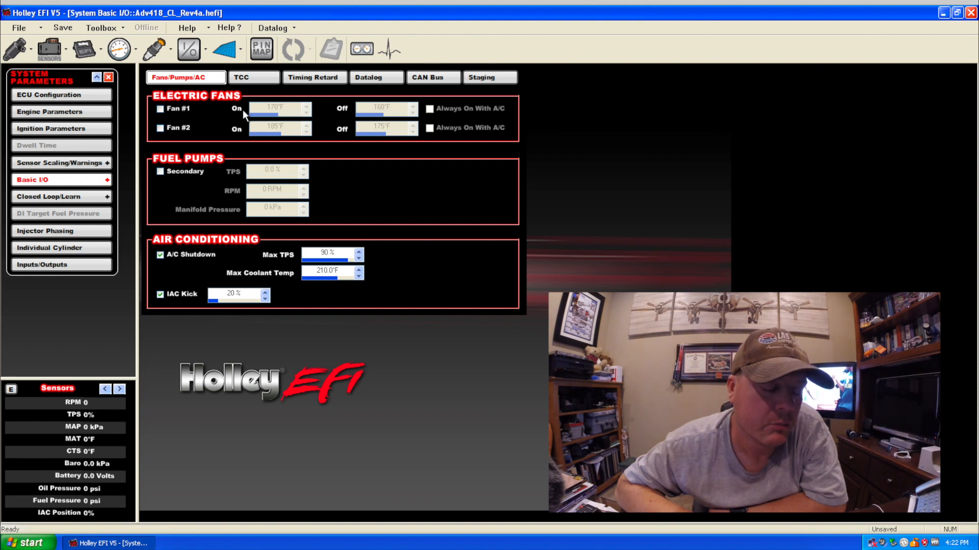
{"action": "mouse_move", "coordinate": [276, 113]}
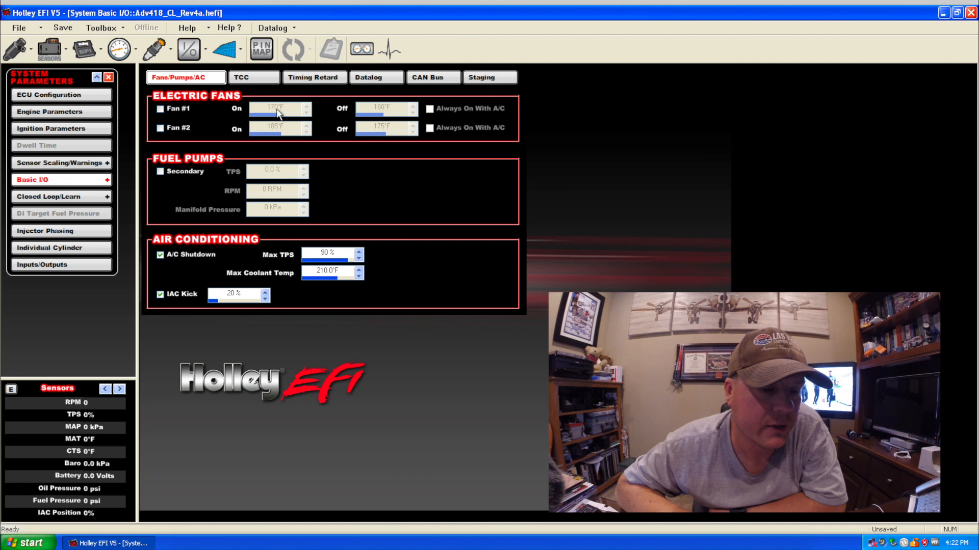
{"action": "mouse_move", "coordinate": [278, 114]}
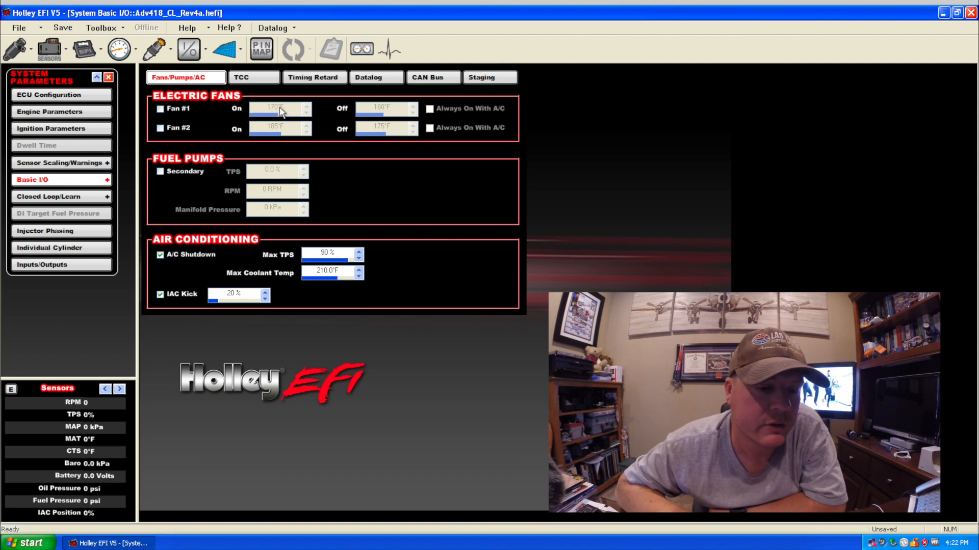
{"action": "mouse_move", "coordinate": [265, 129]}
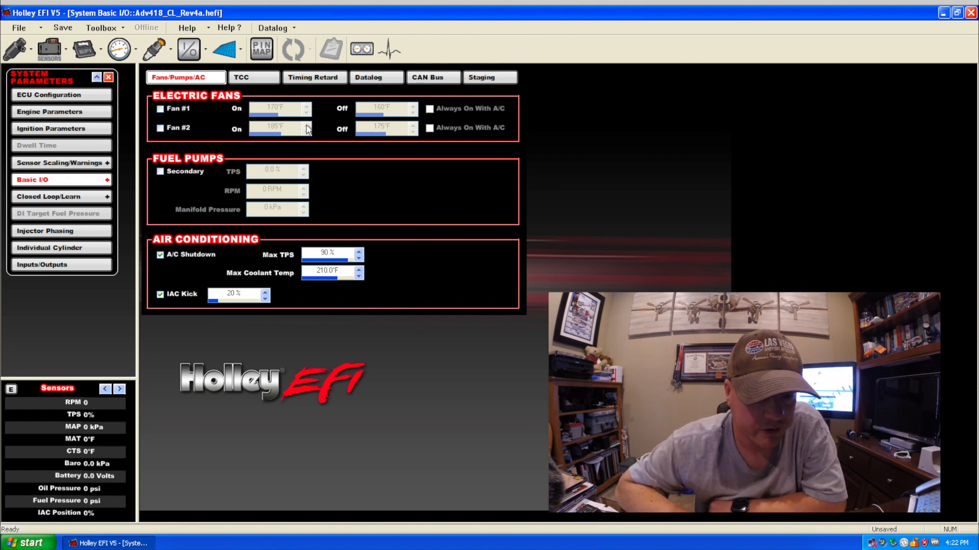
{"action": "mouse_move", "coordinate": [121, 119]}
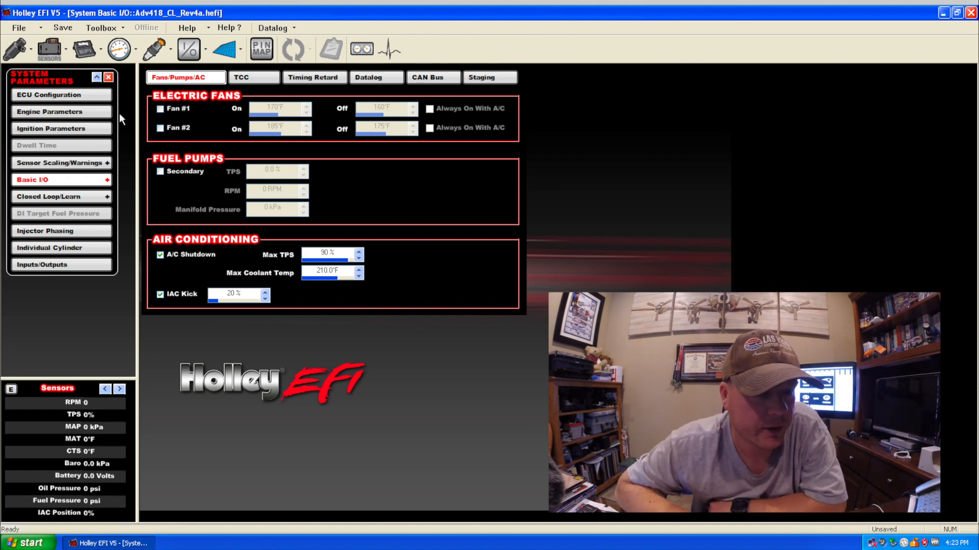
{"action": "left_click", "coordinate": [108, 77]}
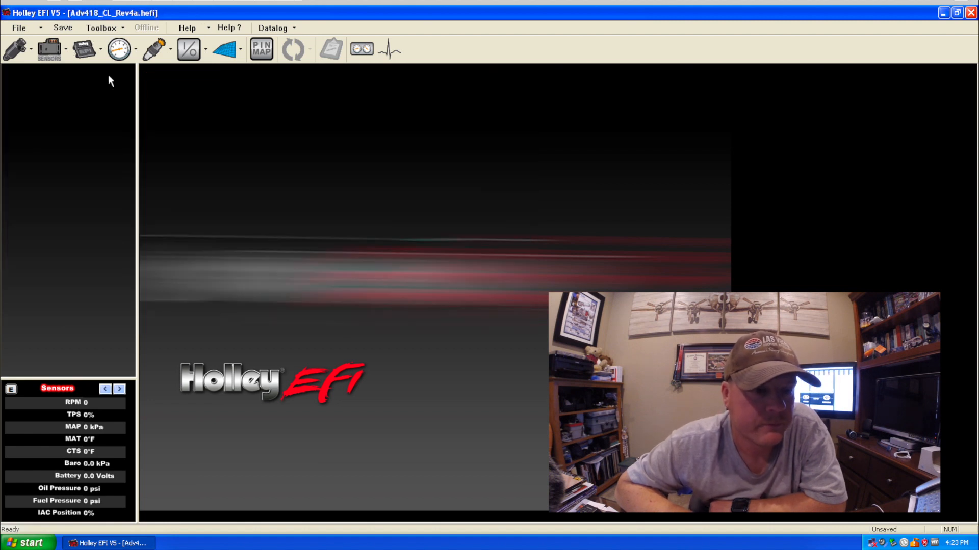